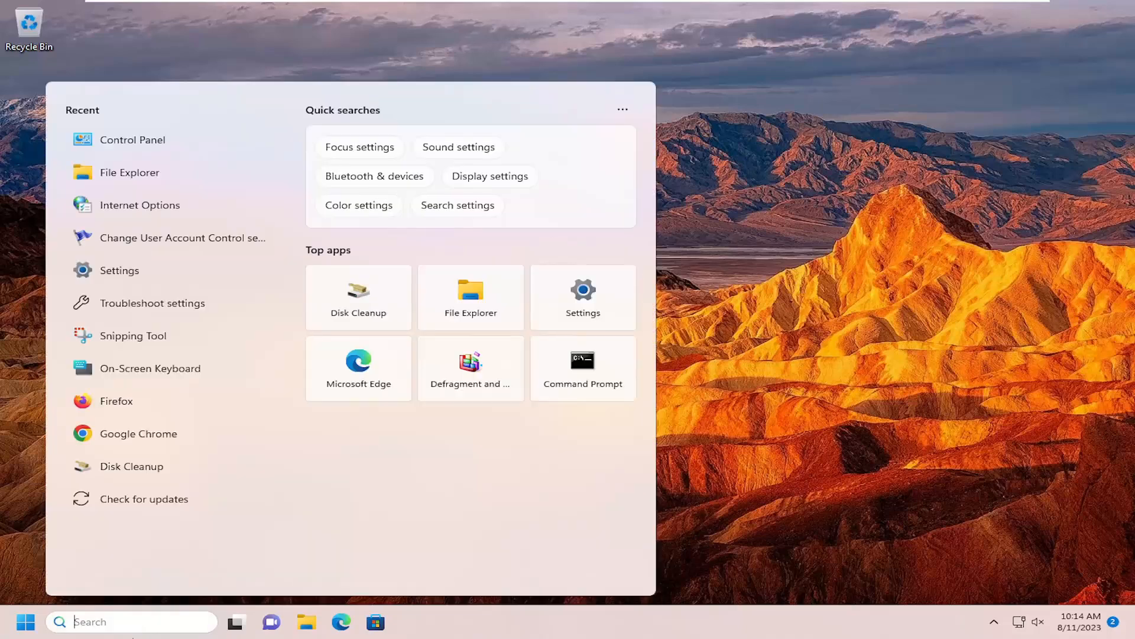
Search Start for 'user account control'
type("user account")
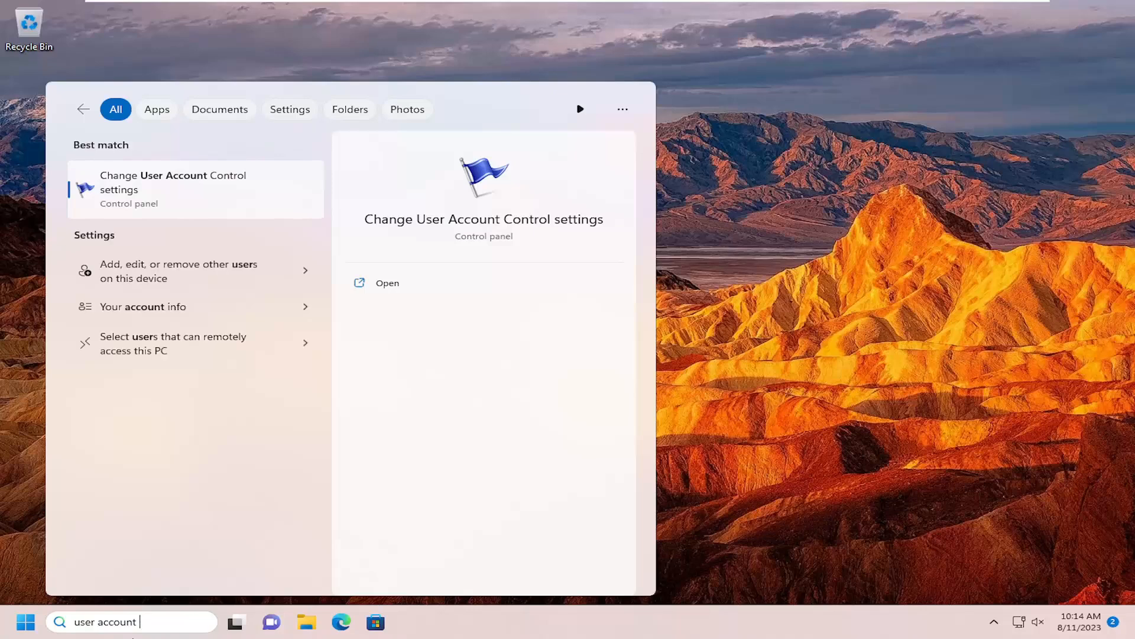
type("control")
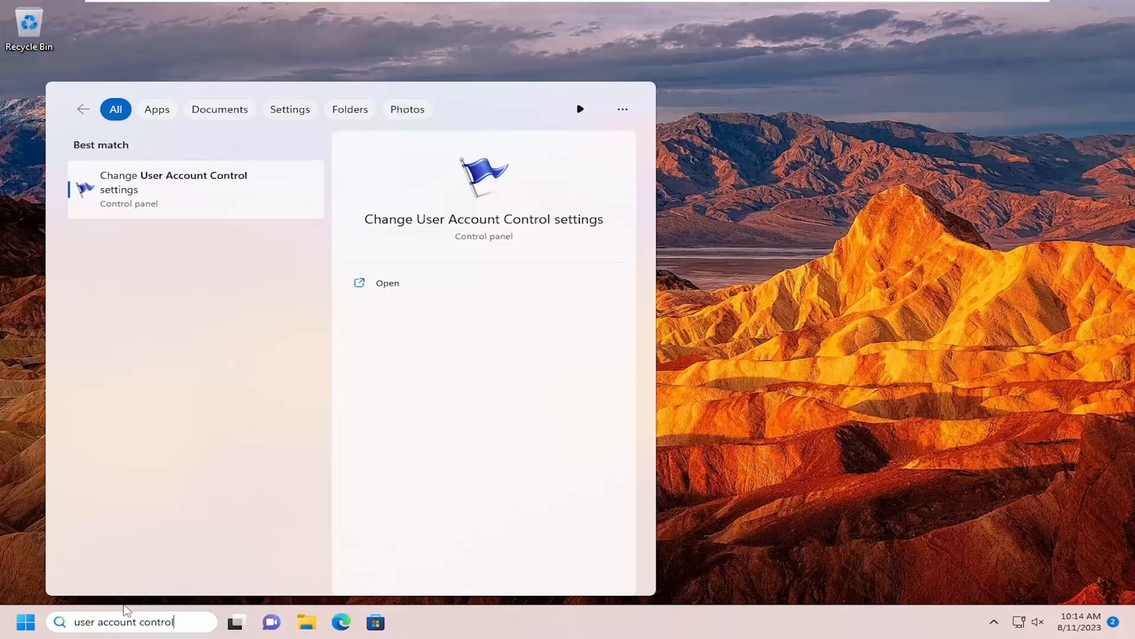
mouse_move(168, 185)
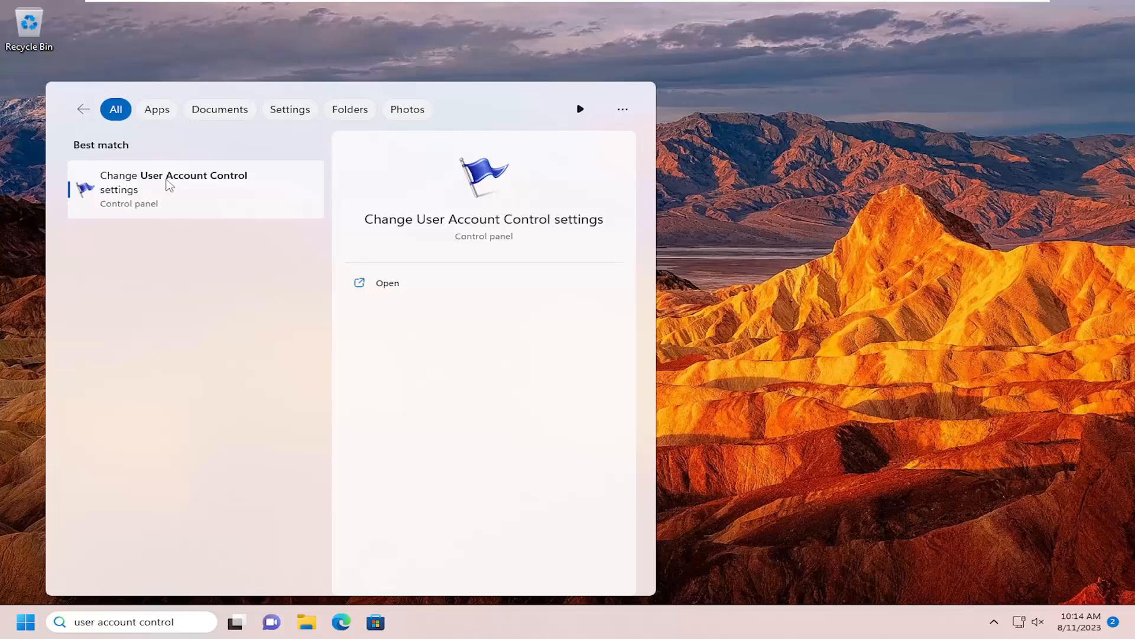
Open Change User Account Control settings and move the slider to Always notify
left_click(174, 188)
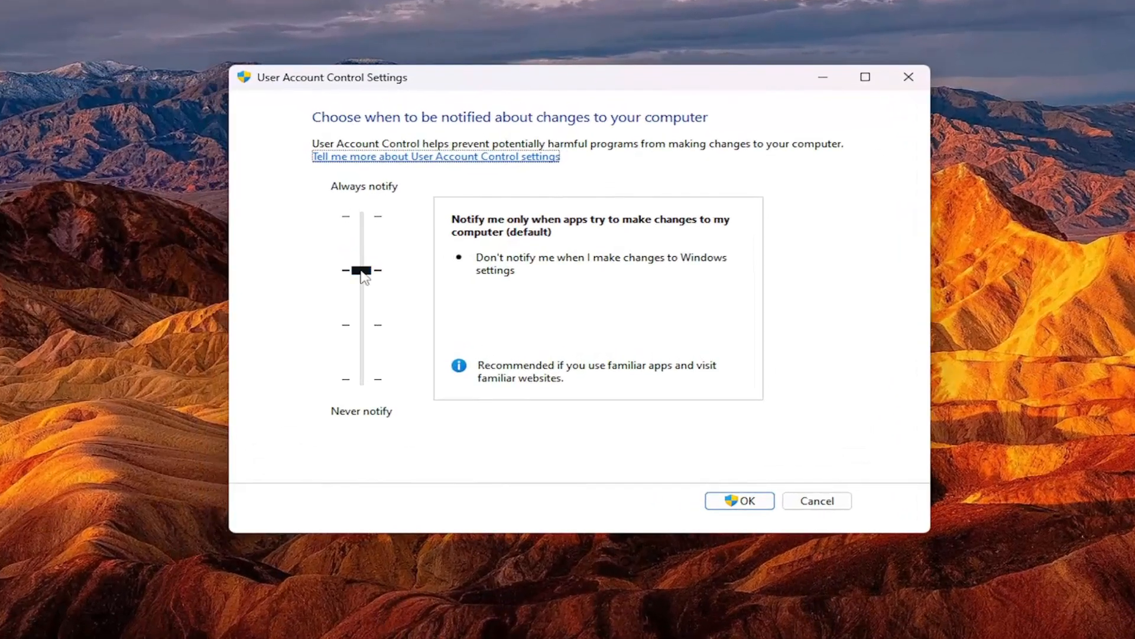
left_click_drag(362, 272, 360, 215)
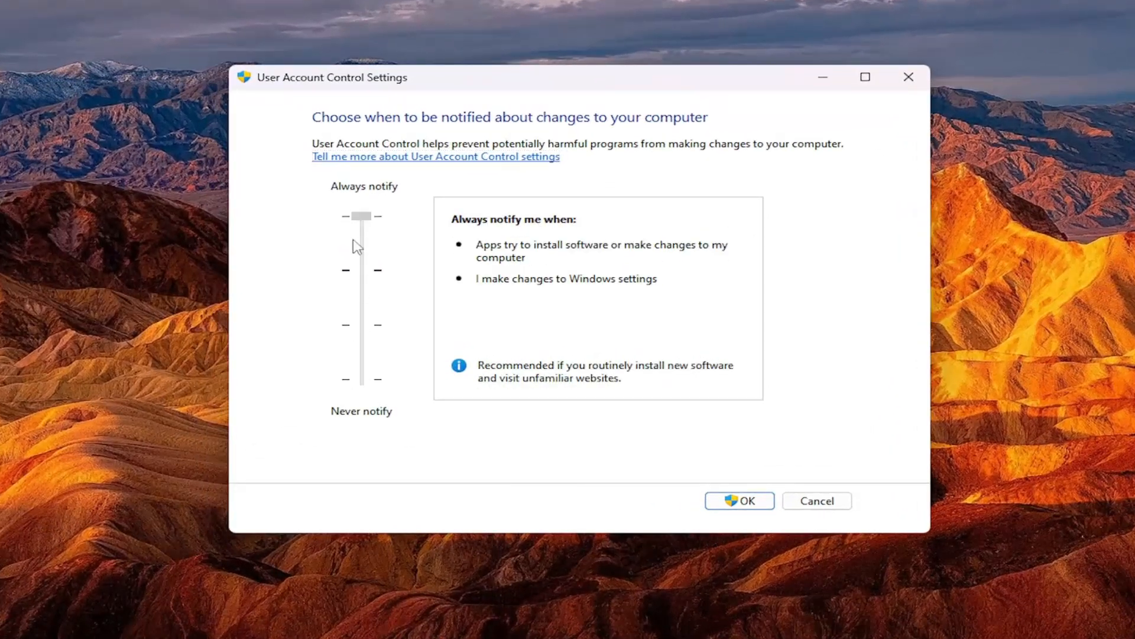
left_click_drag(360, 215, 361, 270)
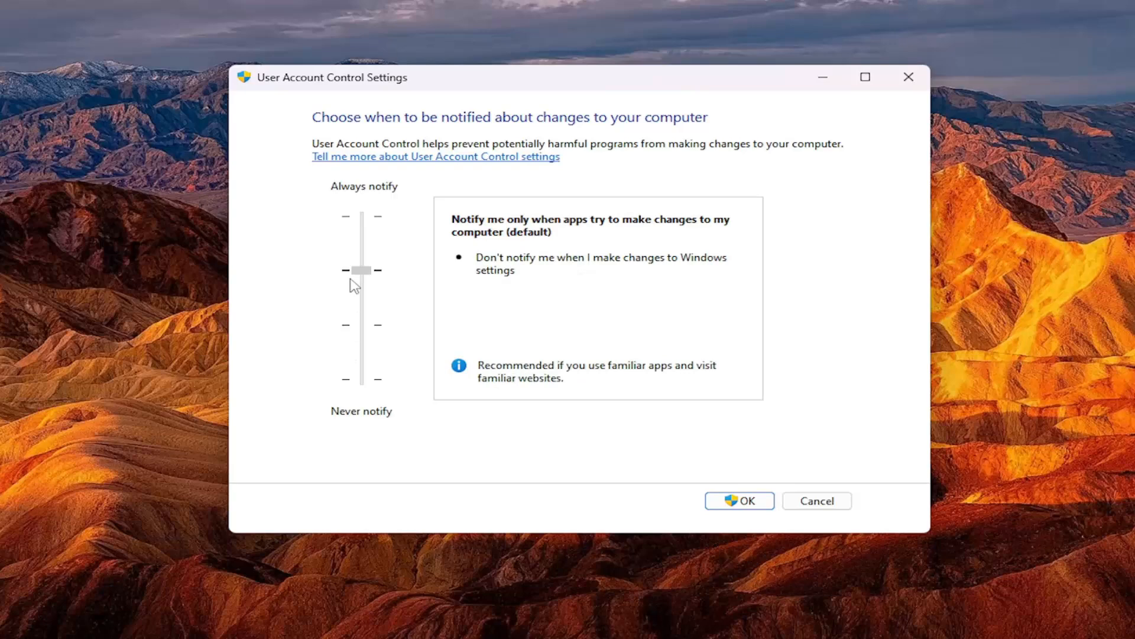
left_click_drag(362, 270, 362, 216)
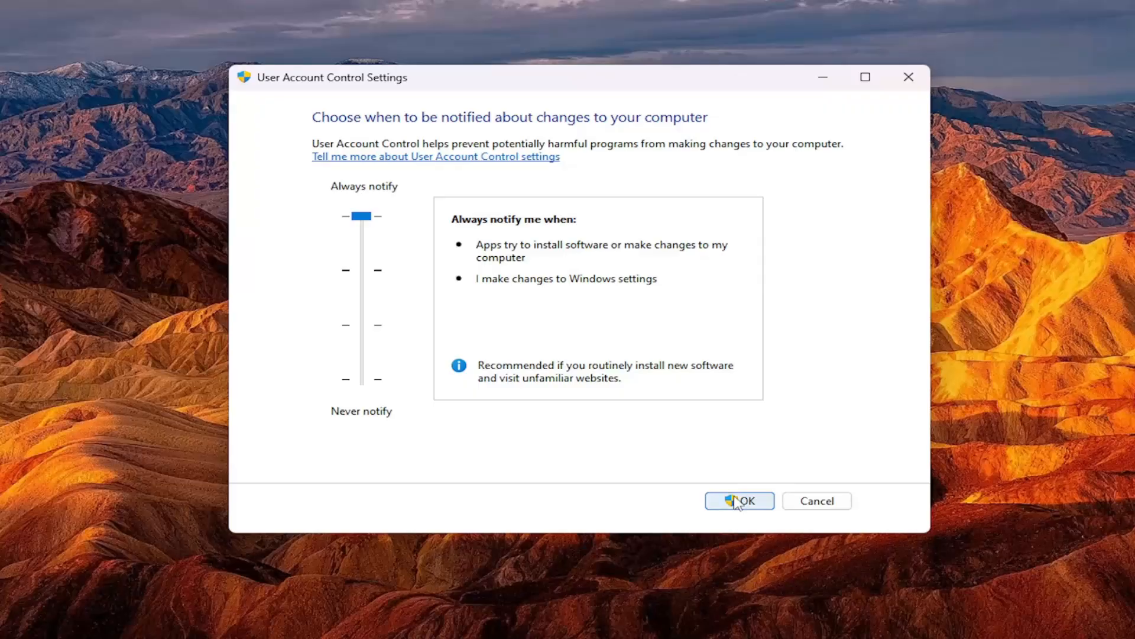
Apply the Always notify level, then decline the permission prompt with No
left_click(740, 501)
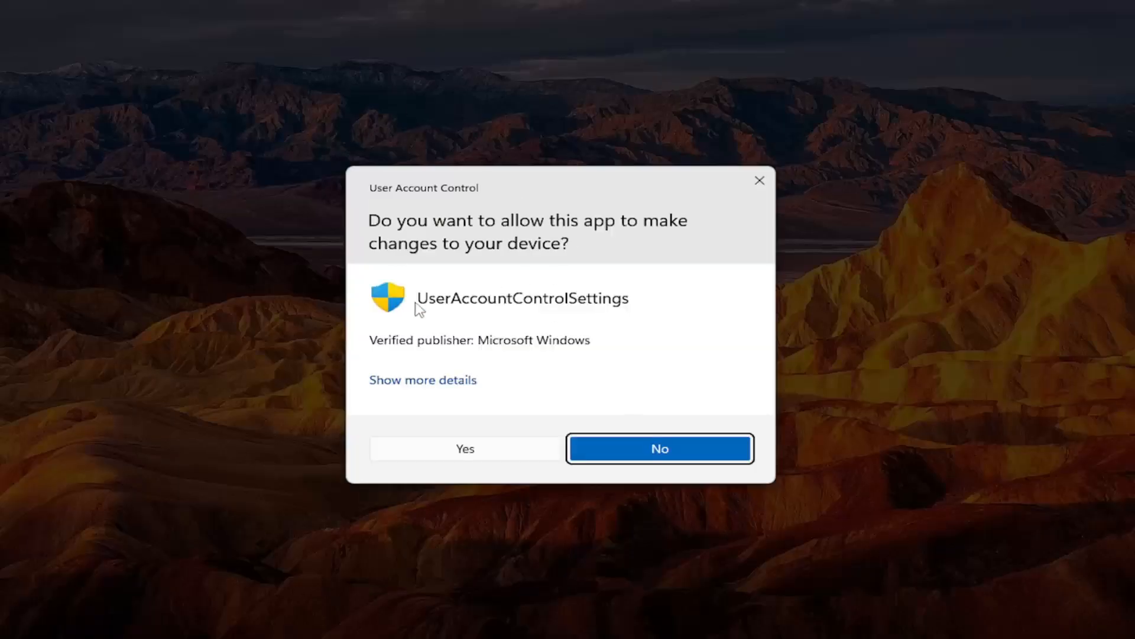
mouse_move(488, 462)
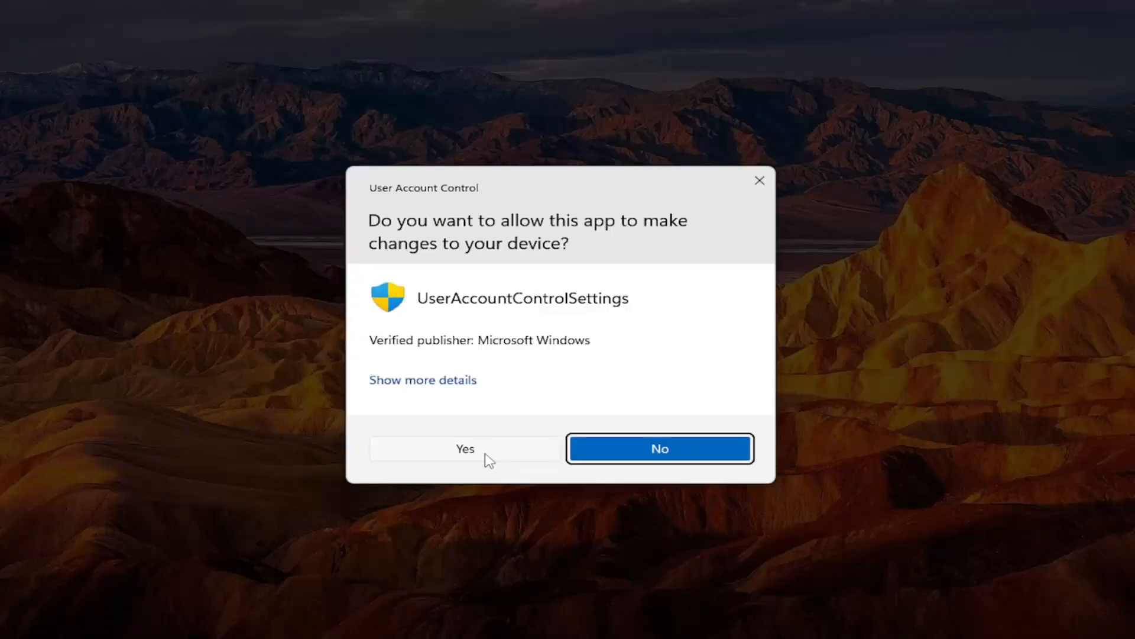
mouse_move(456, 447)
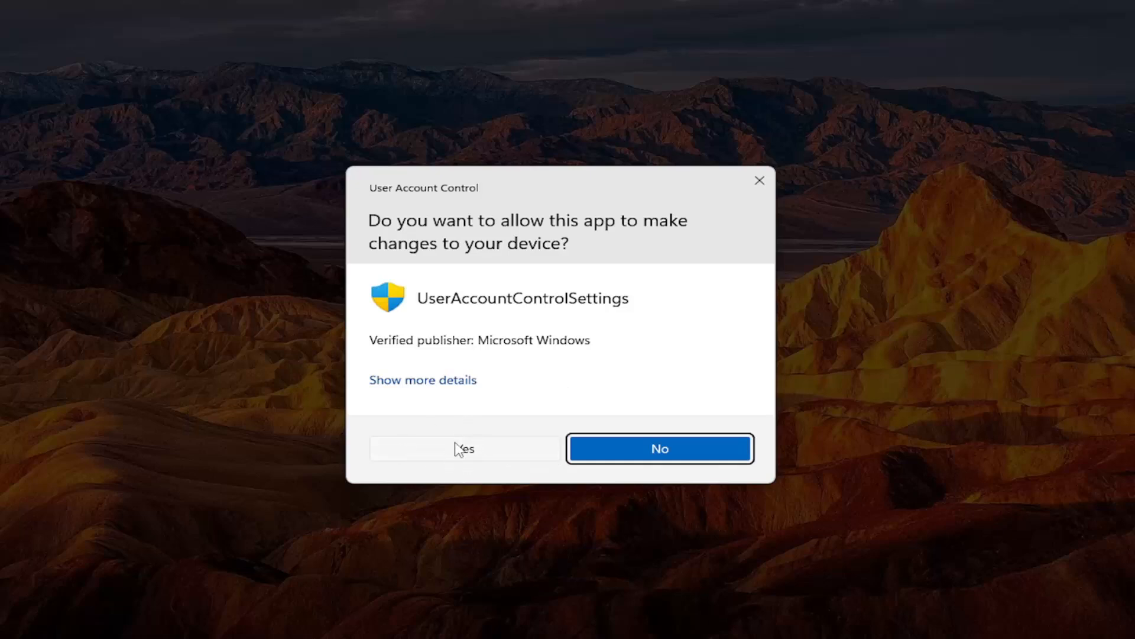
mouse_move(654, 451)
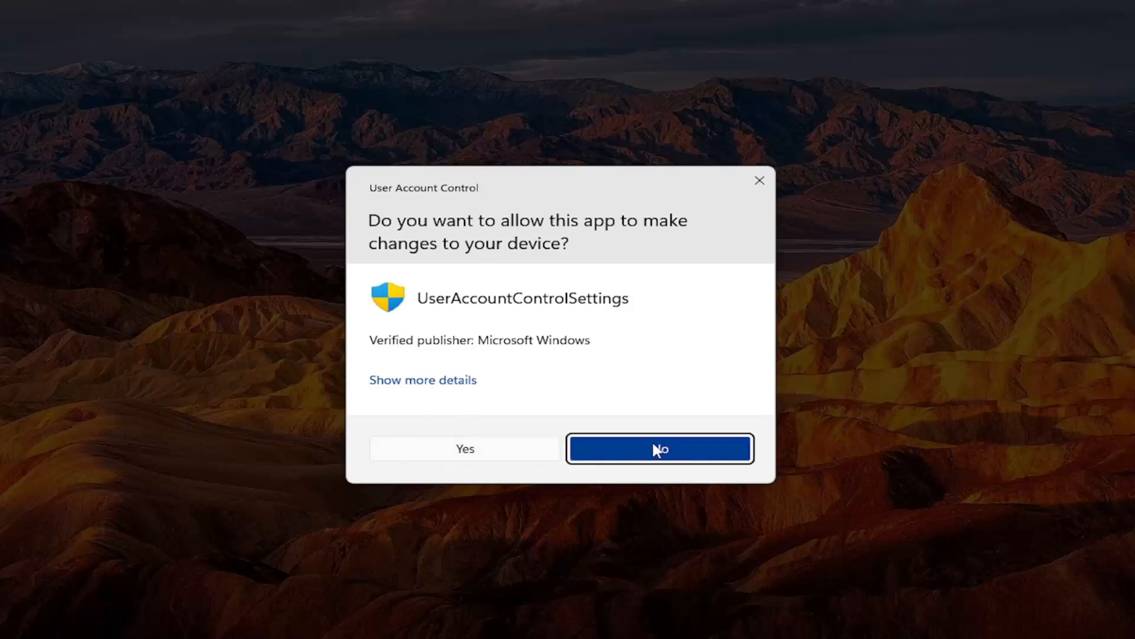
left_click(661, 448)
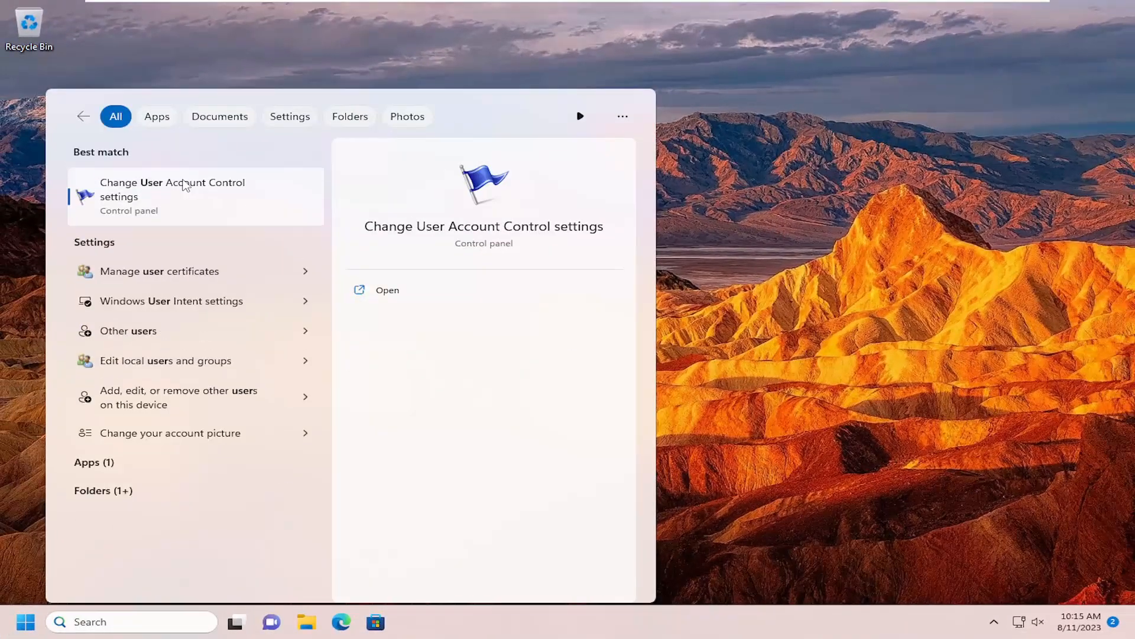
Reopen Change User Account Control settings from the search results
left_click(185, 189)
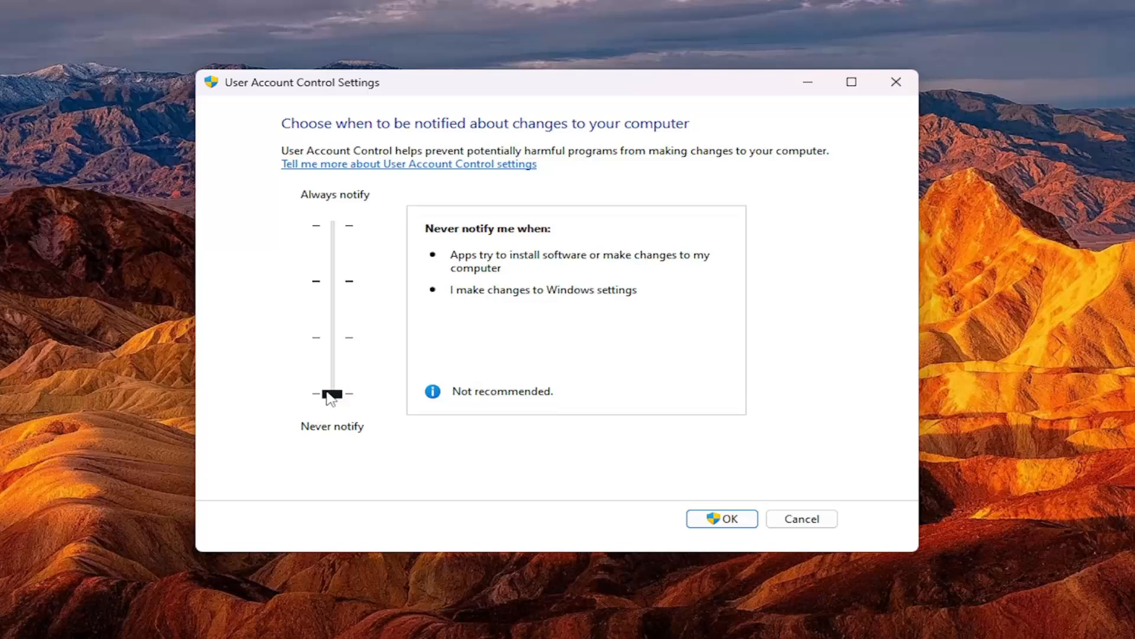
left_click(332, 393)
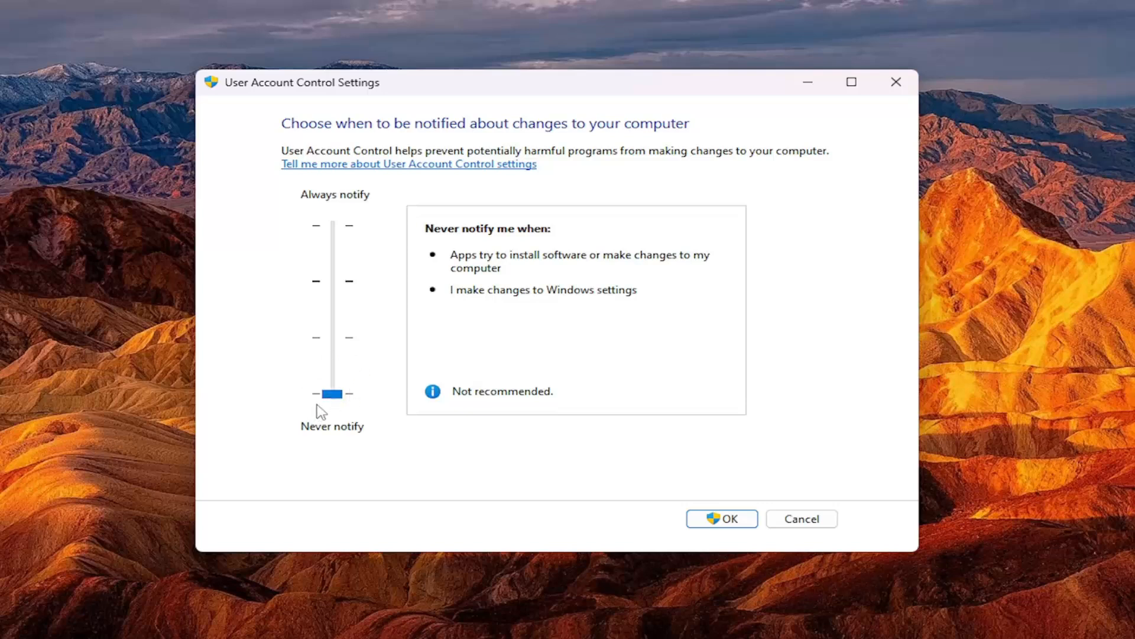
mouse_move(126, 101)
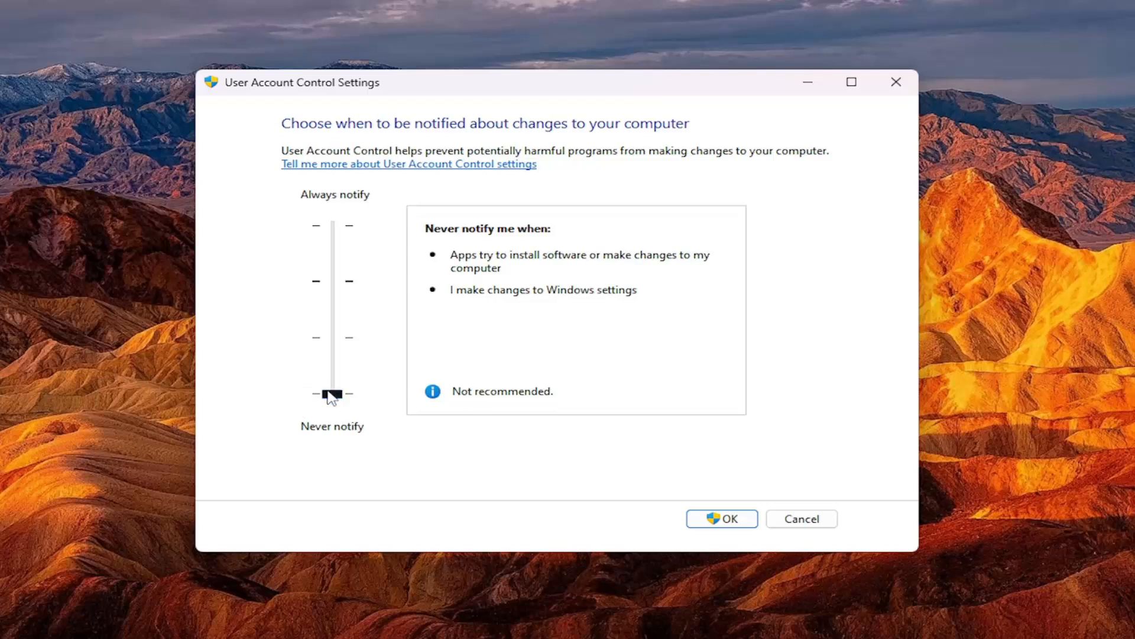
Move the slider to the top, then down to the second (default) level
left_click_drag(332, 394, 333, 225)
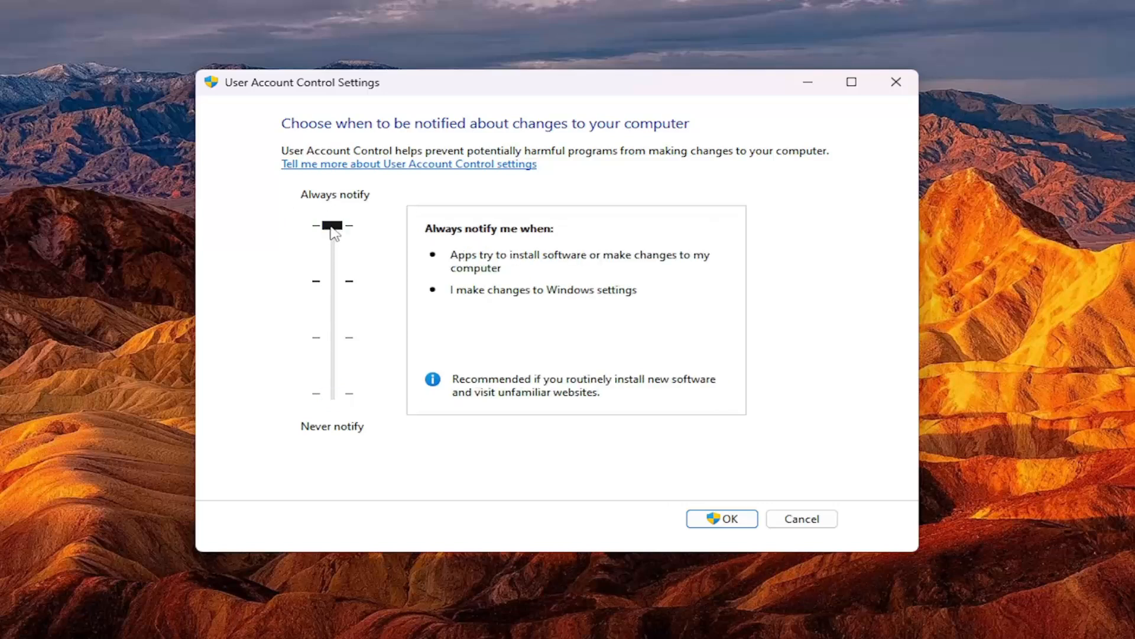
left_click_drag(333, 225, 333, 281)
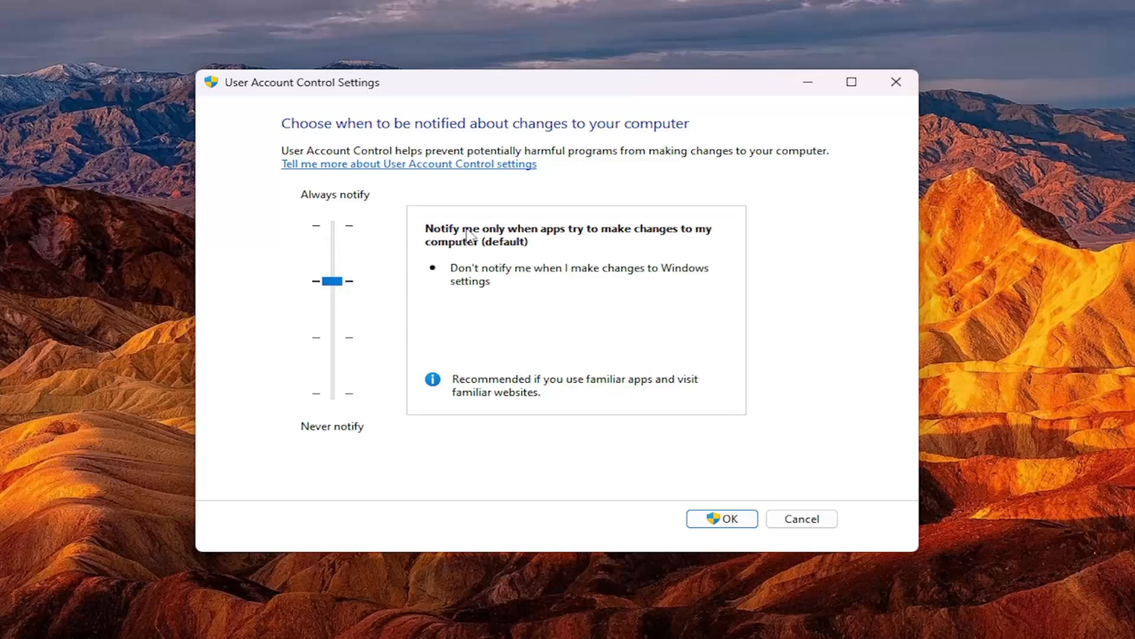
mouse_move(579, 240)
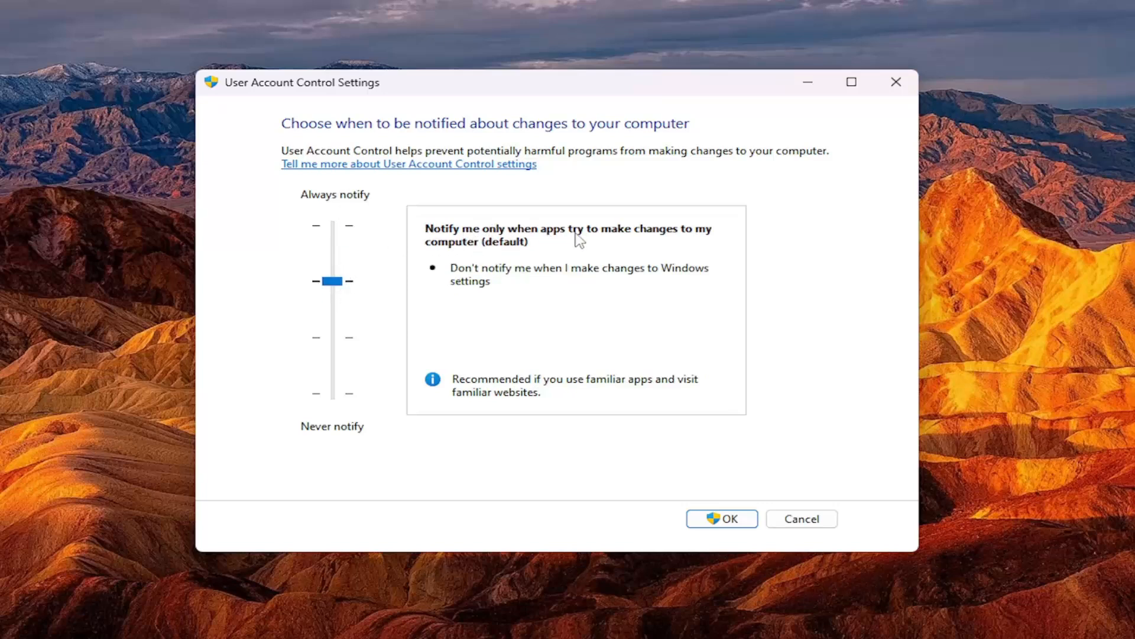
mouse_move(342, 248)
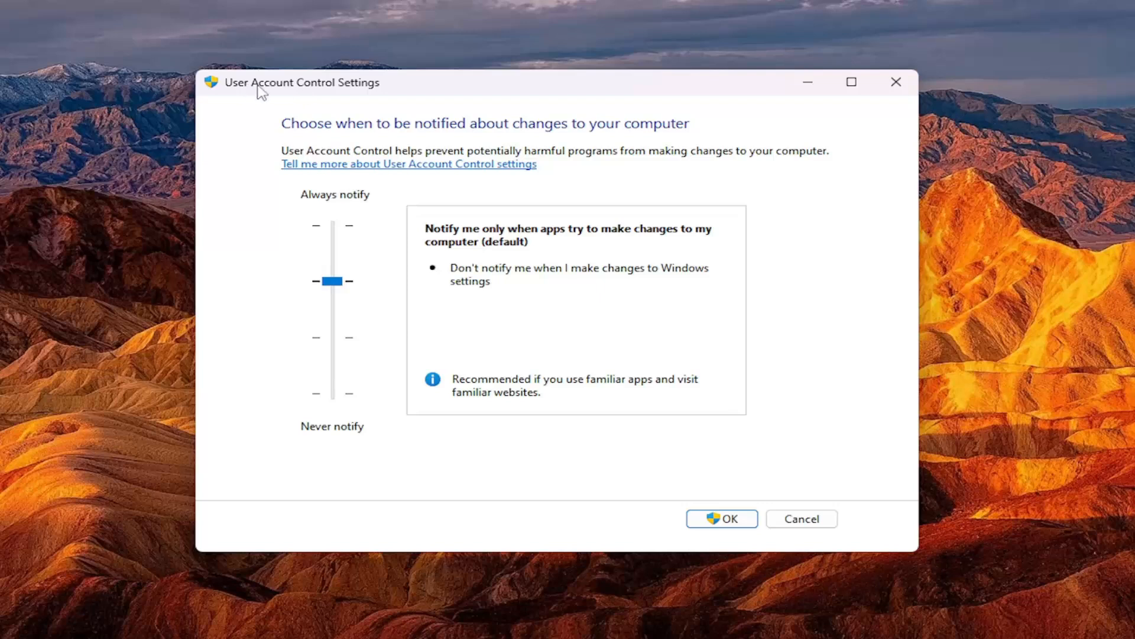
mouse_move(436, 107)
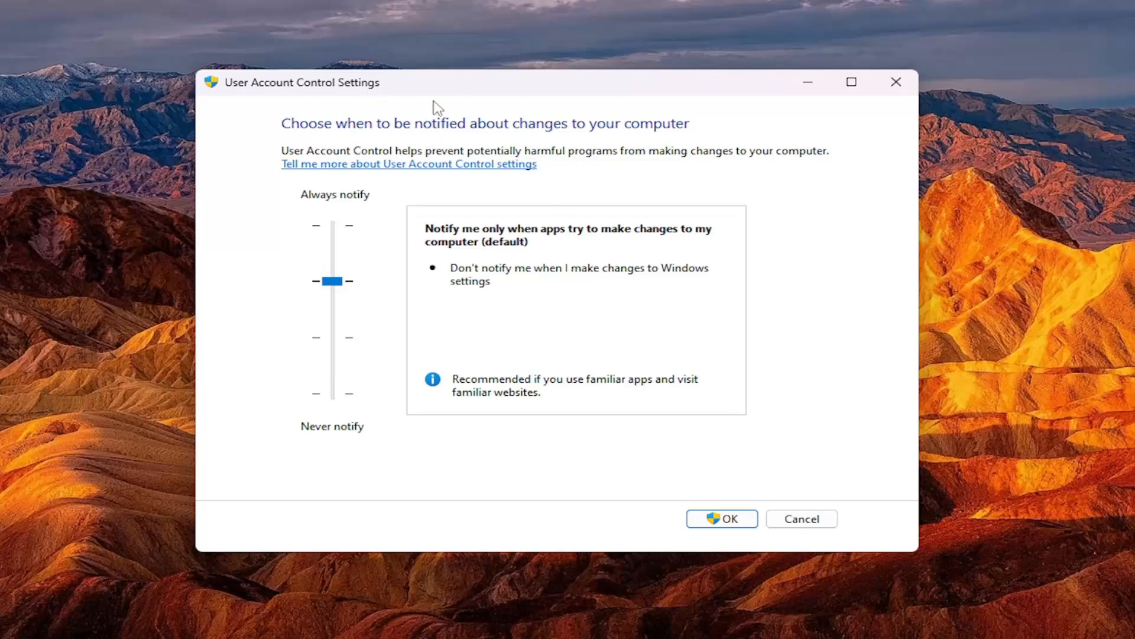
mouse_move(215, 121)
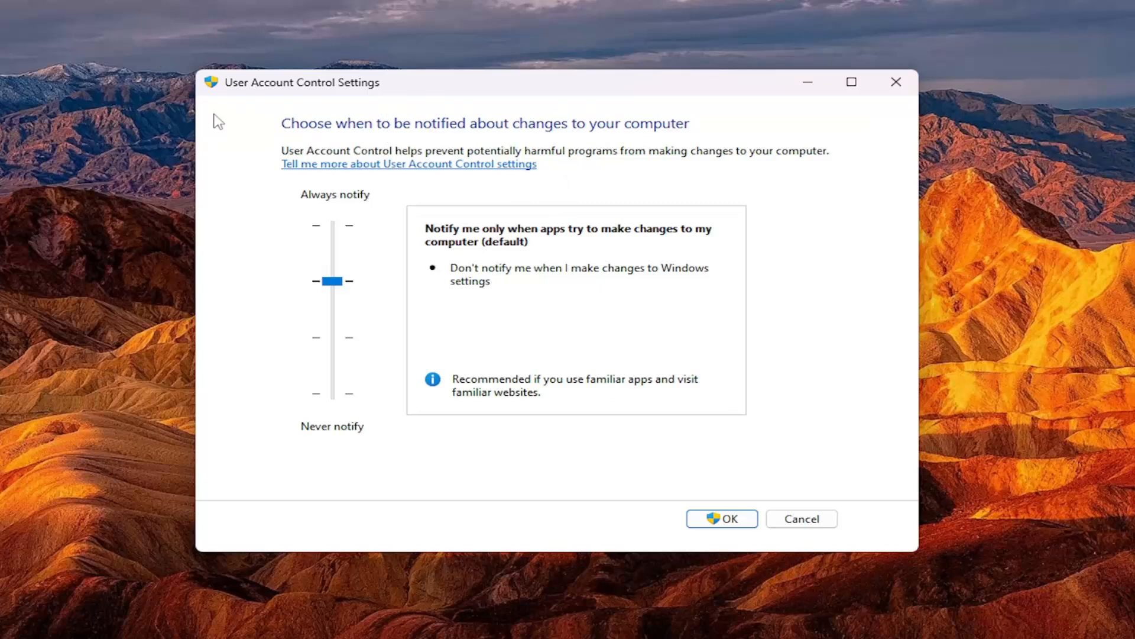
mouse_move(171, 147)
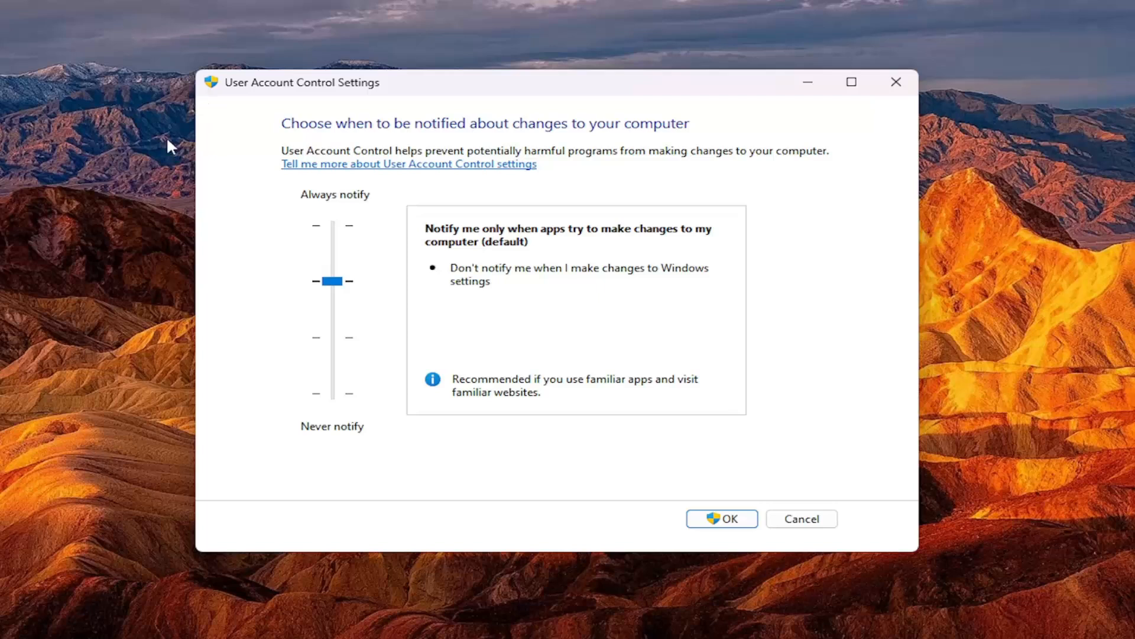
mouse_move(174, 280)
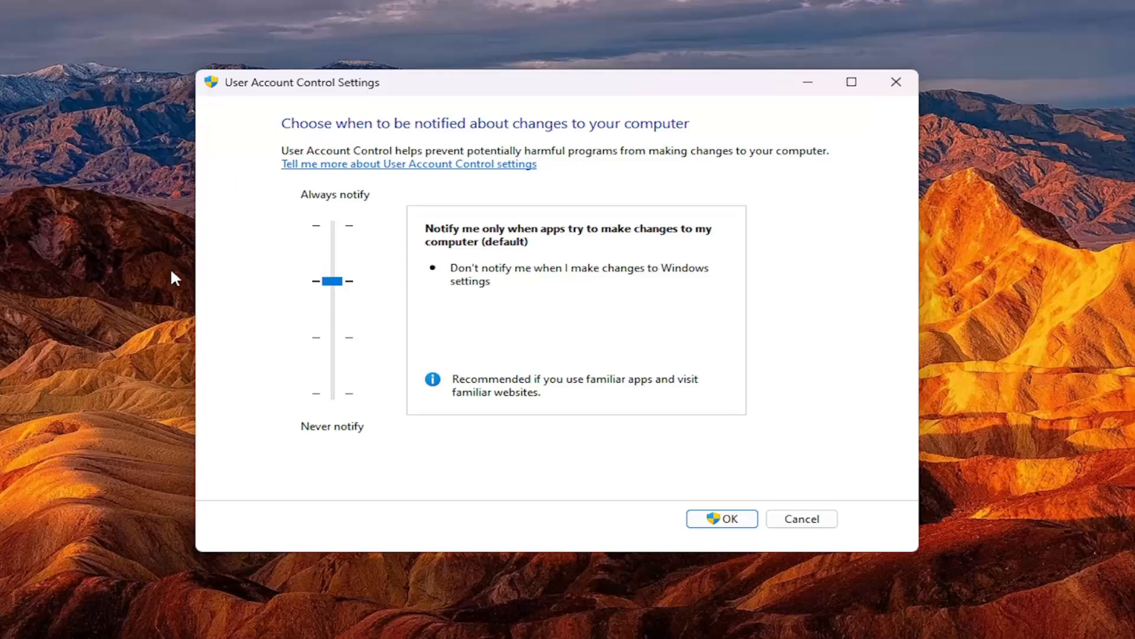
Set the slider back to the default level, apply with OK, and approve with Yes
left_click_drag(332, 281, 332, 225)
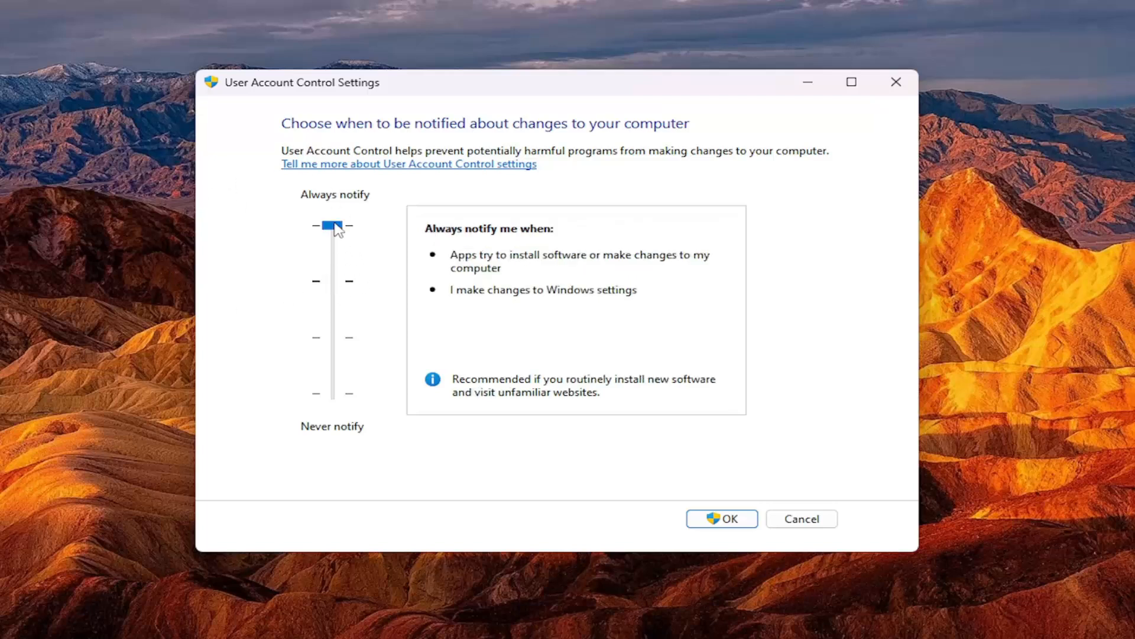
mouse_move(369, 239)
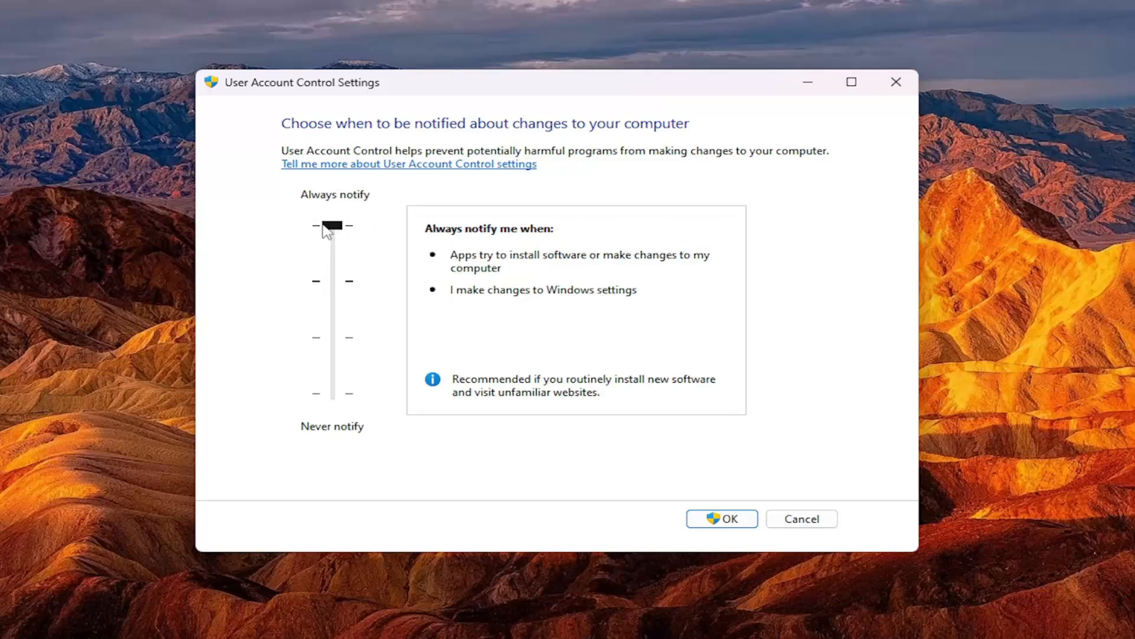
left_click_drag(333, 225, 333, 281)
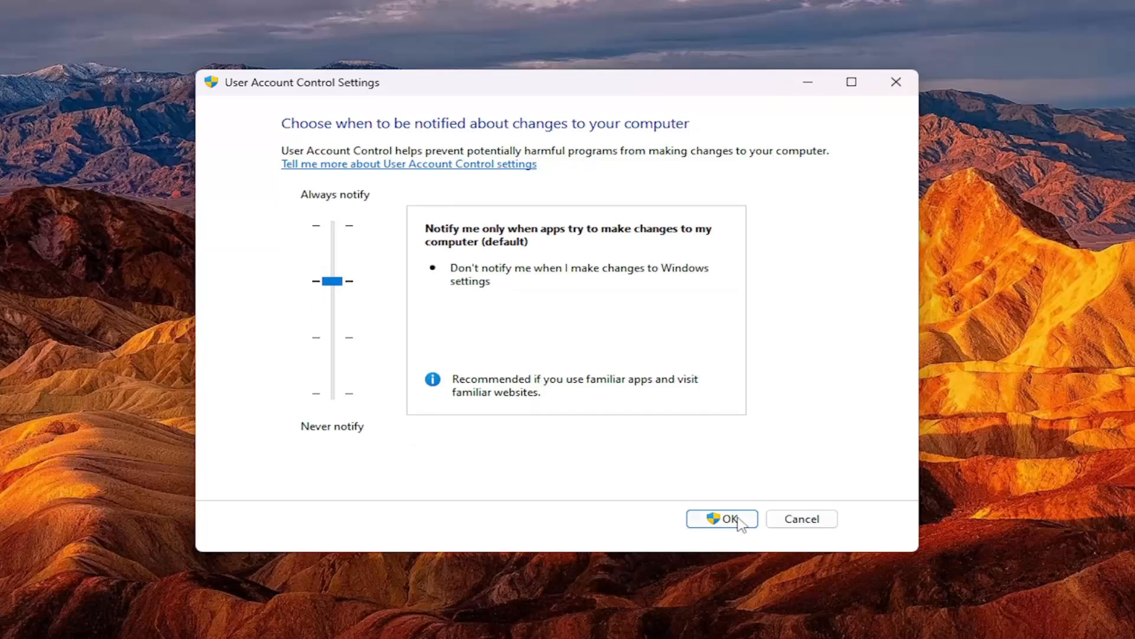
left_click(723, 518)
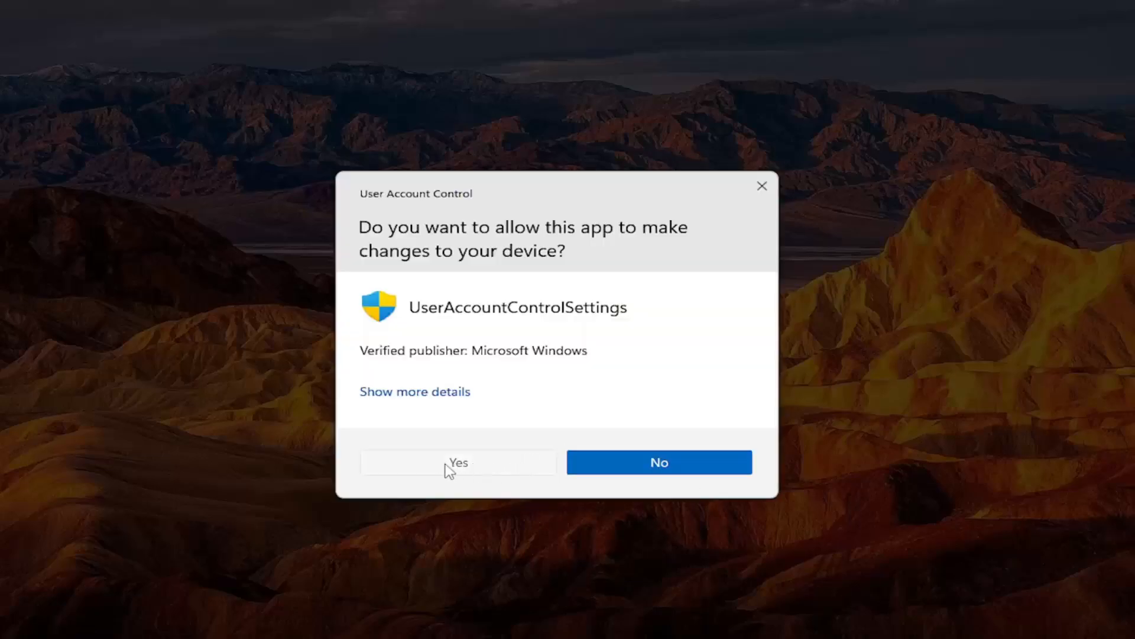
left_click(459, 462)
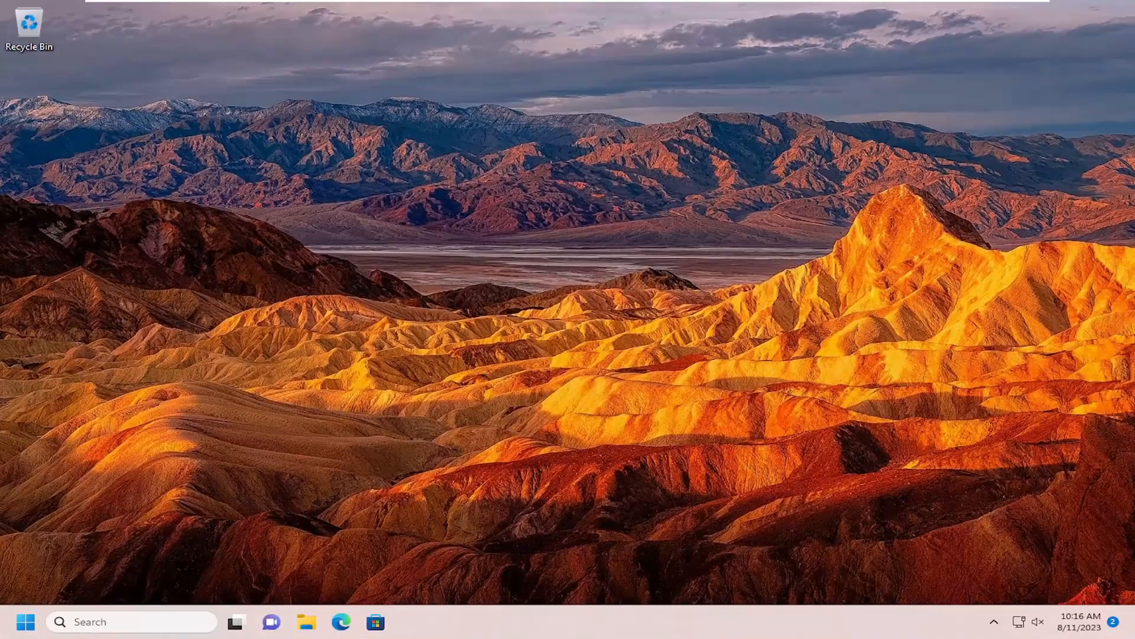